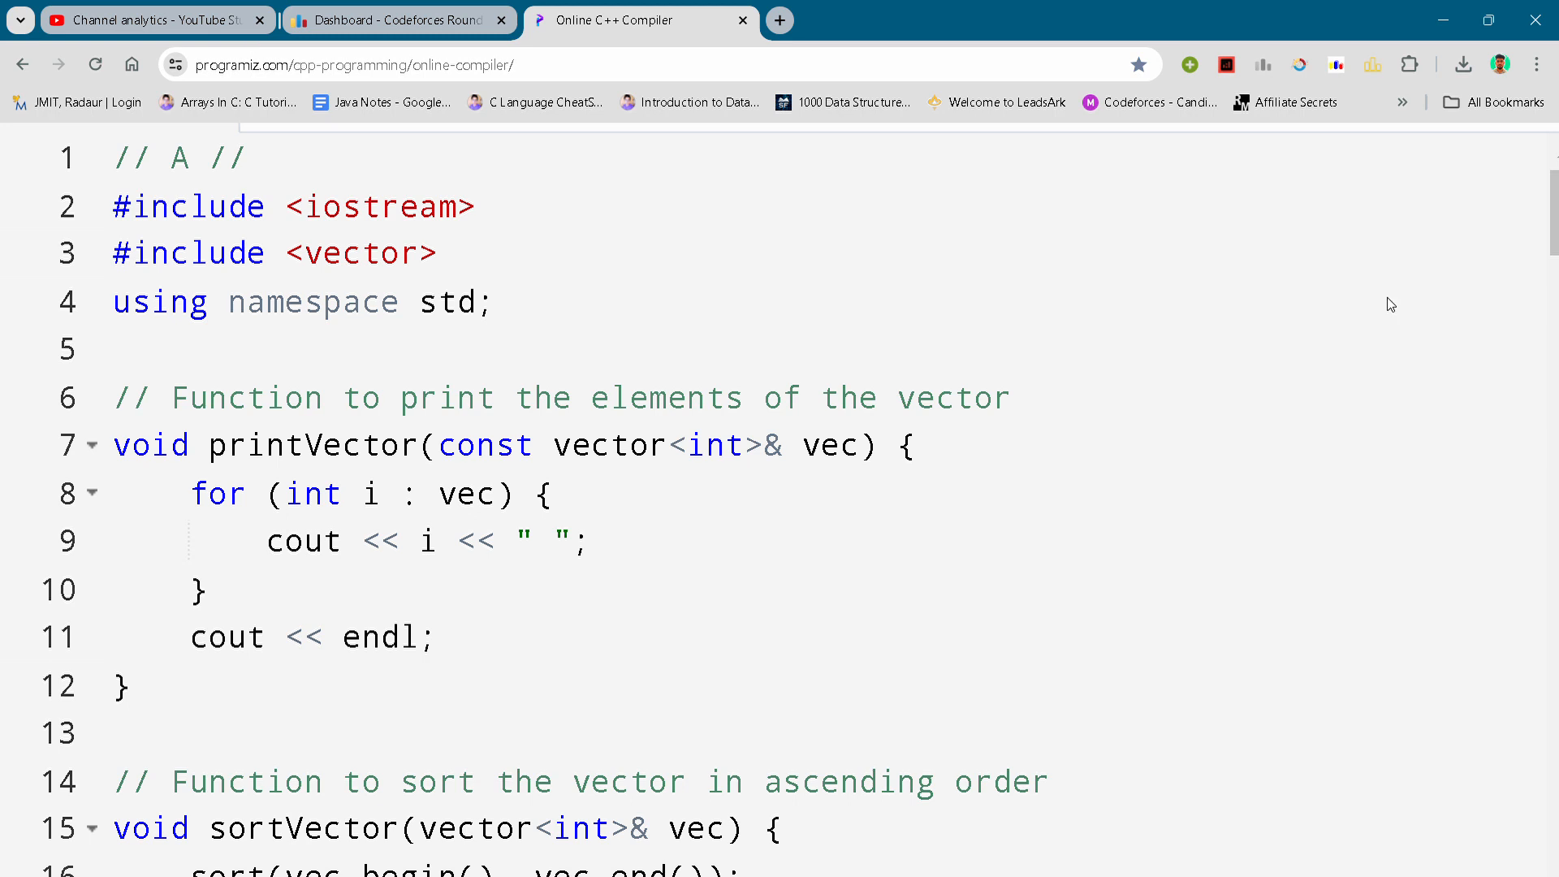
{"action": "mouse_move", "coordinate": [690, 178]}
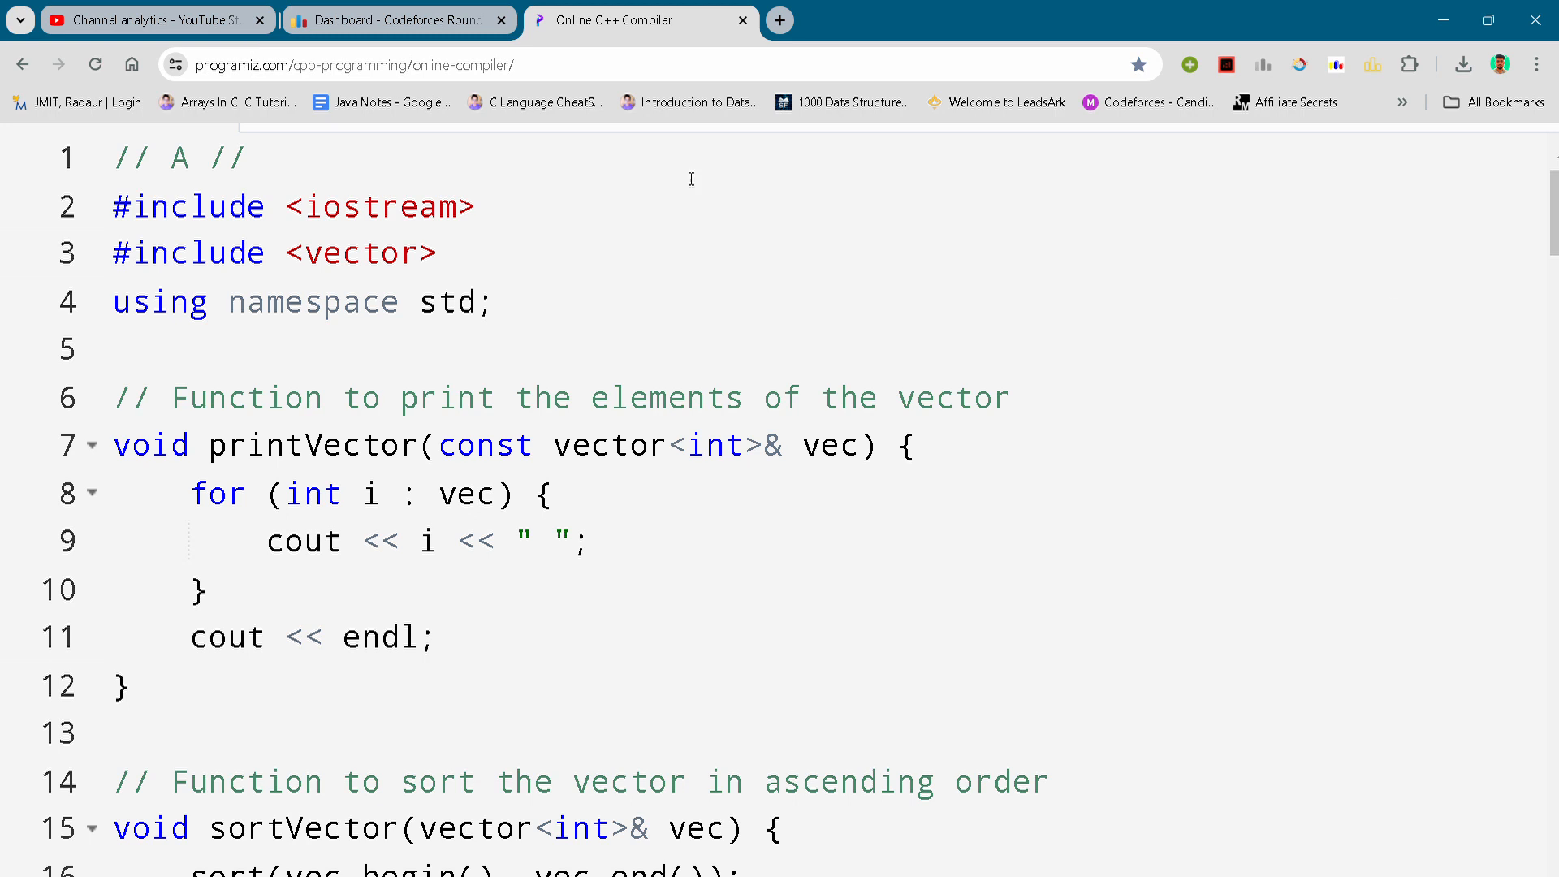
{"action": "mouse_move", "coordinate": [5, 198]}
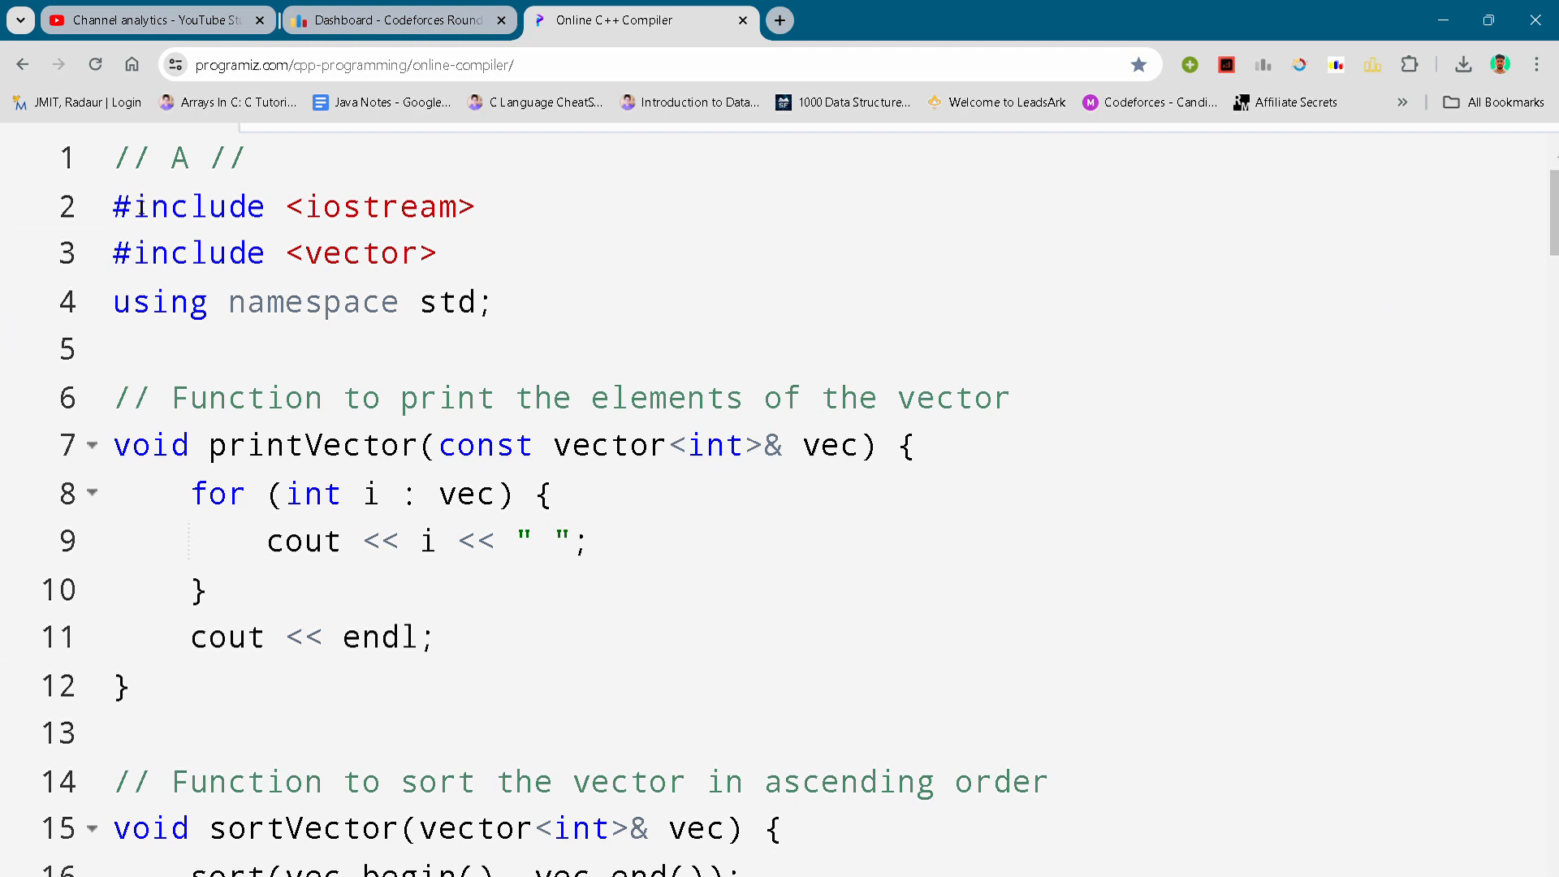
{"action": "left_click", "coordinate": [233, 253]}
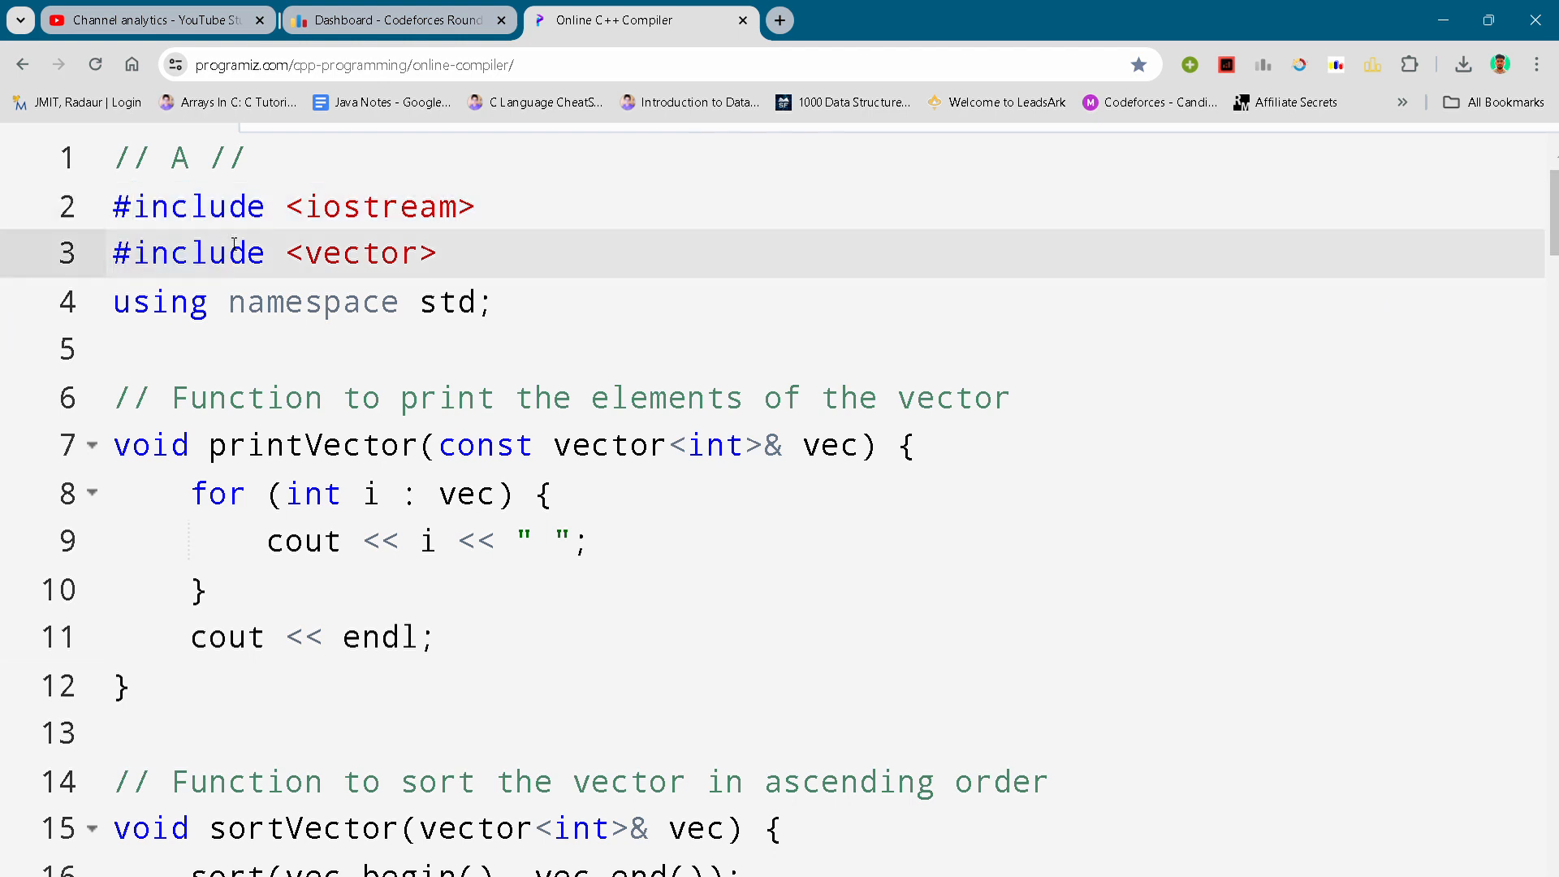
{"action": "mouse_move", "coordinate": [439, 280]}
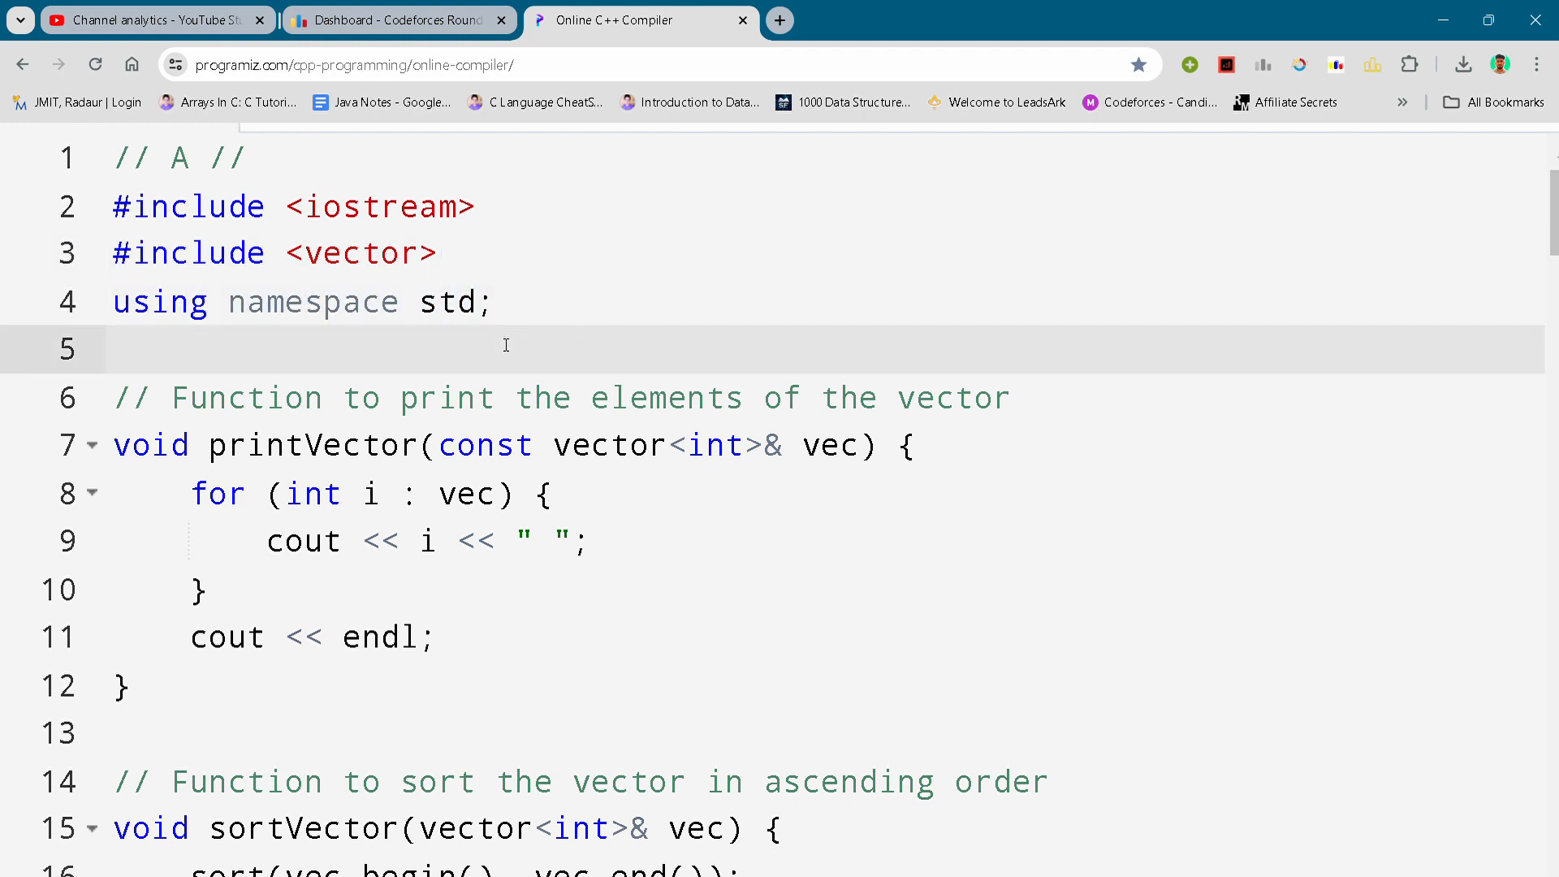
{"action": "left_click", "coordinate": [116, 348]}
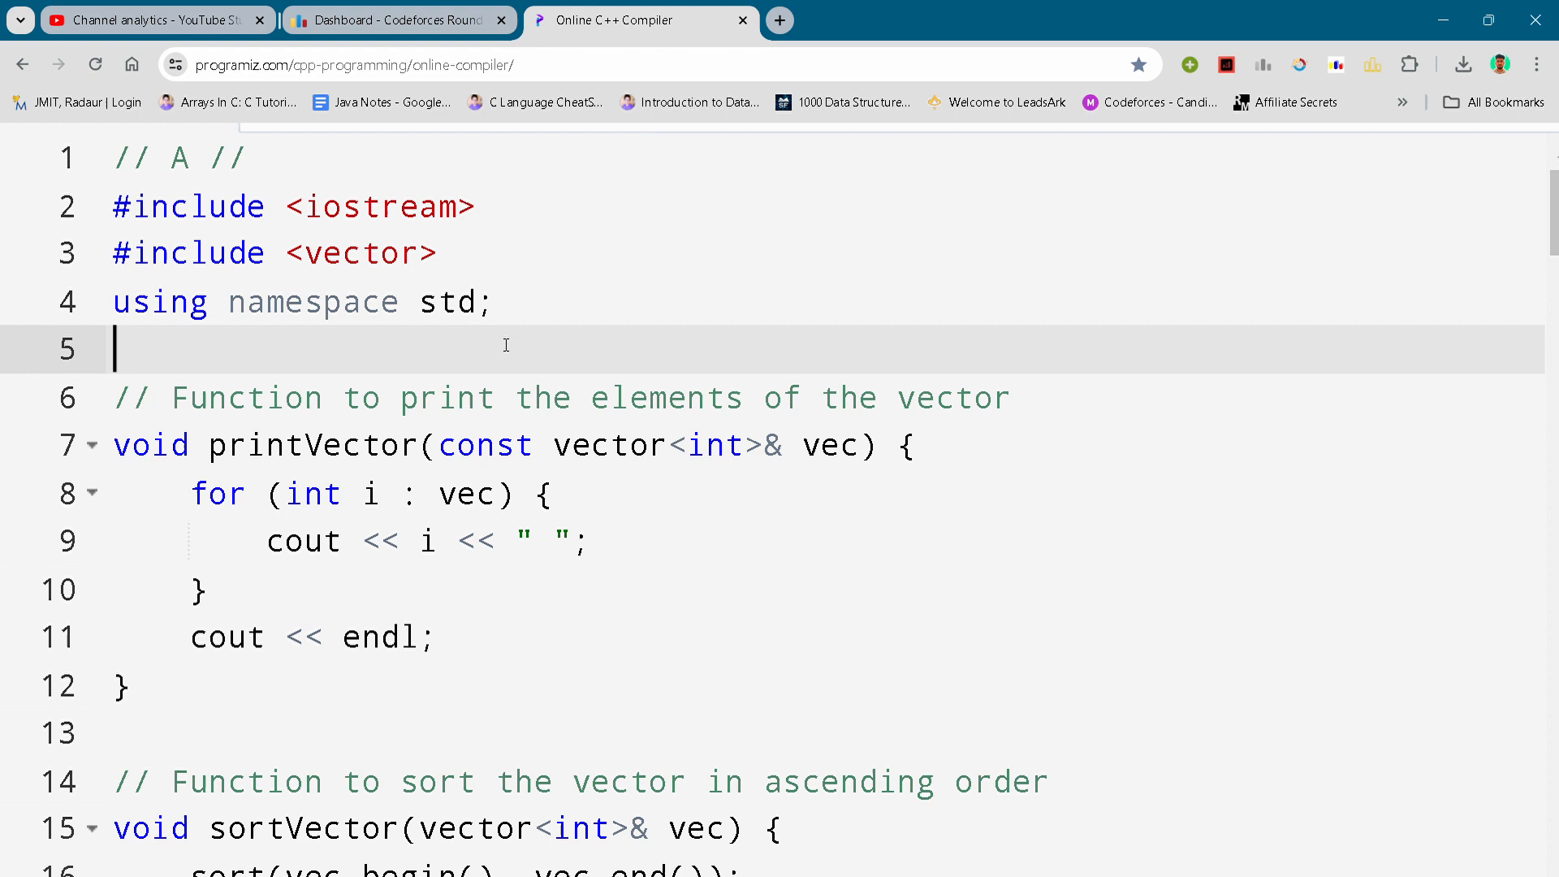
{"action": "left_click", "coordinate": [690, 445]}
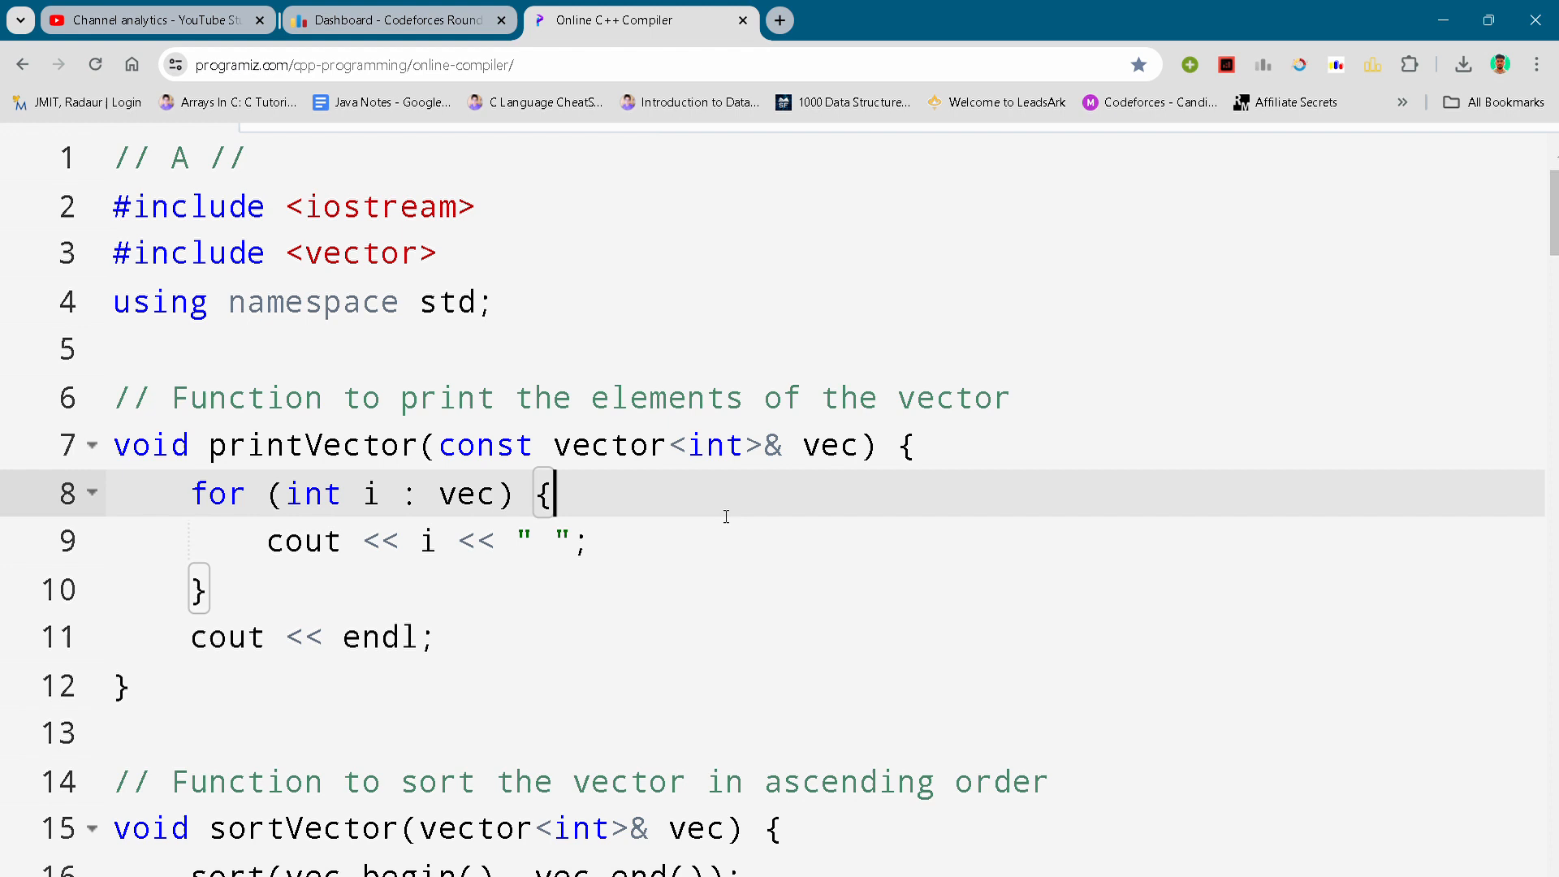
{"action": "scroll", "scroll_direction": "down", "scroll_amount": 3}
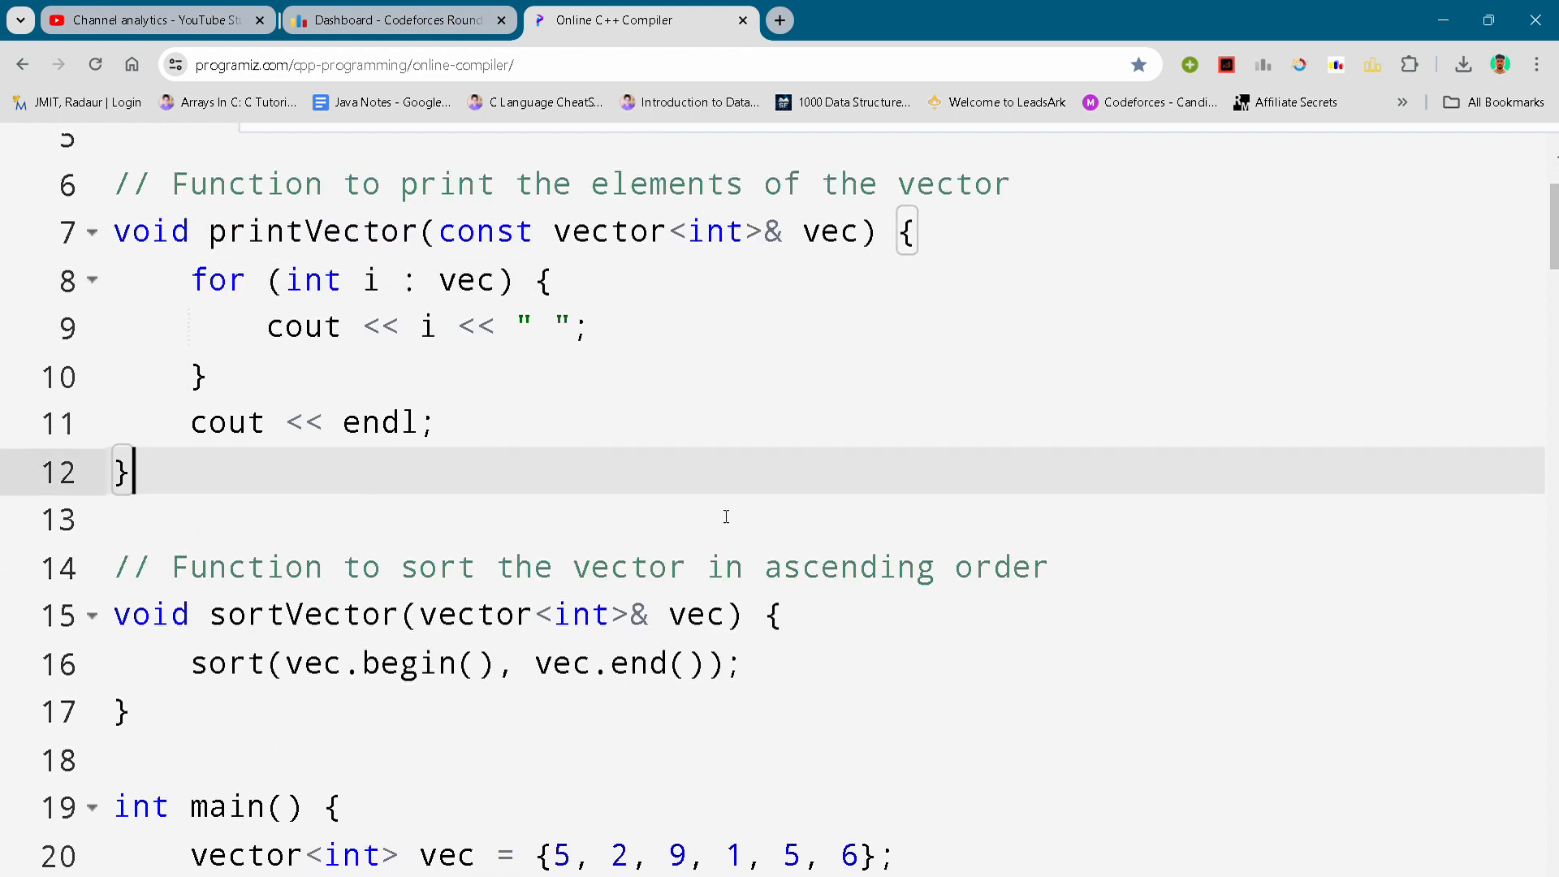
{"action": "left_click", "coordinate": [348, 593]}
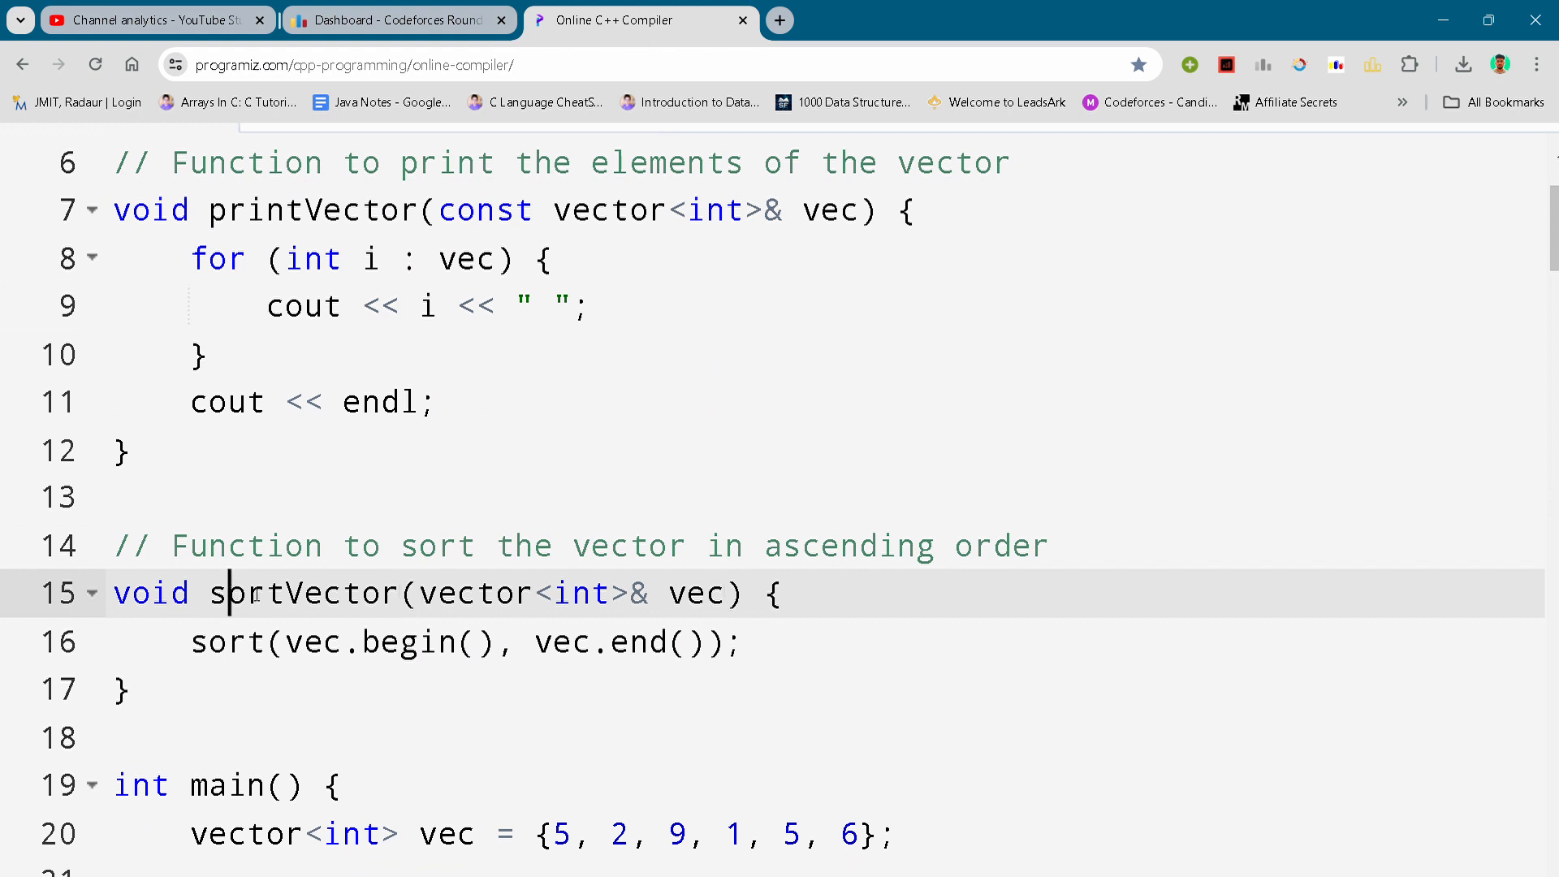
{"action": "scroll", "scroll_direction": "down", "scroll_amount": 3}
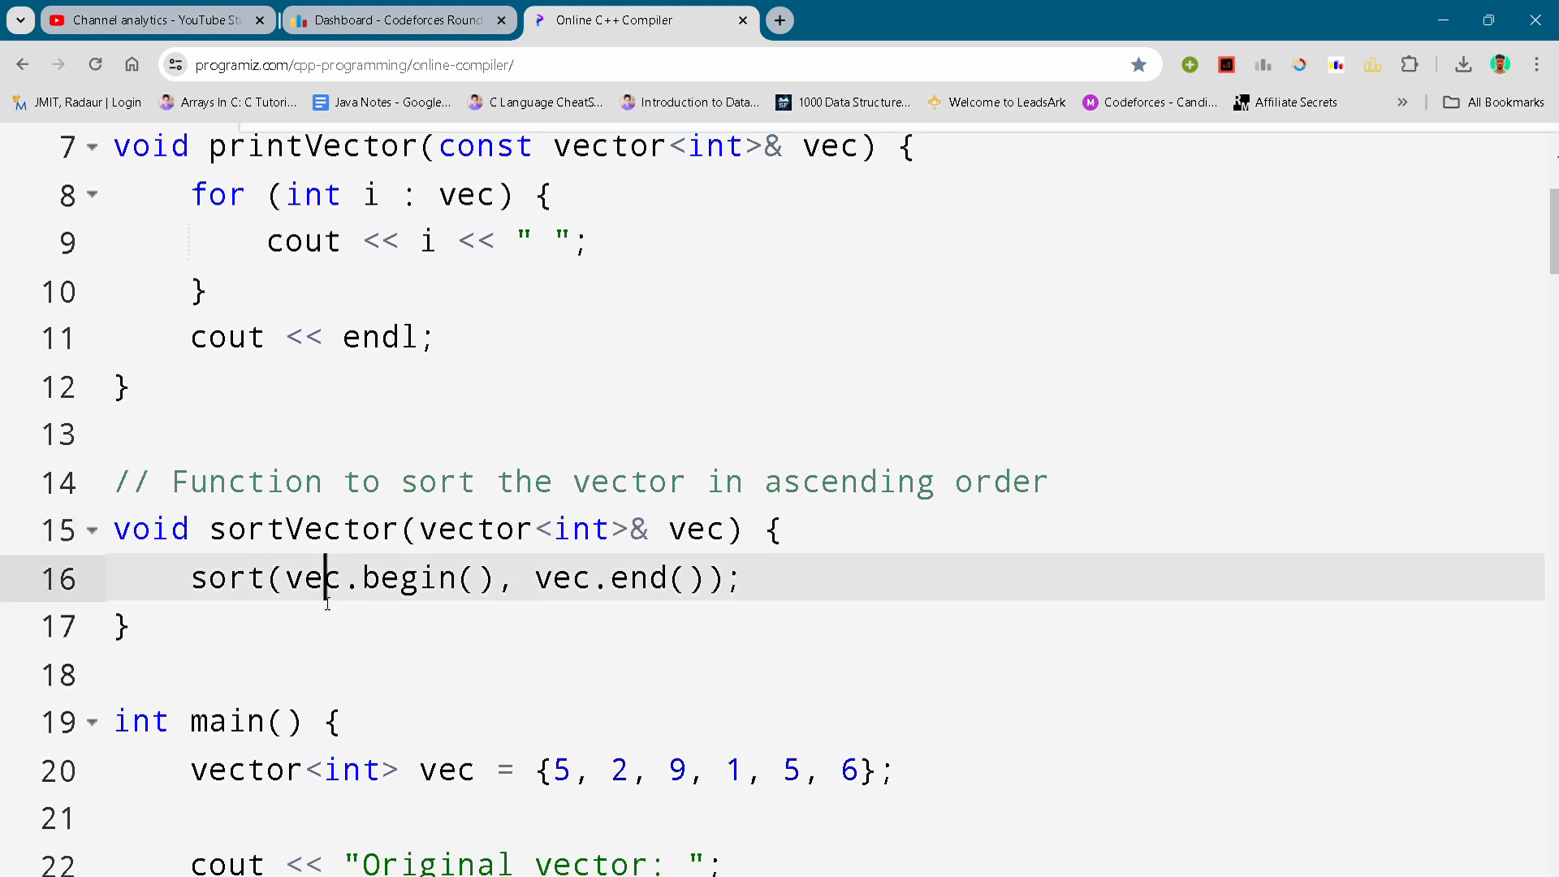
{"action": "scroll", "scroll_direction": "down", "scroll_amount": 3}
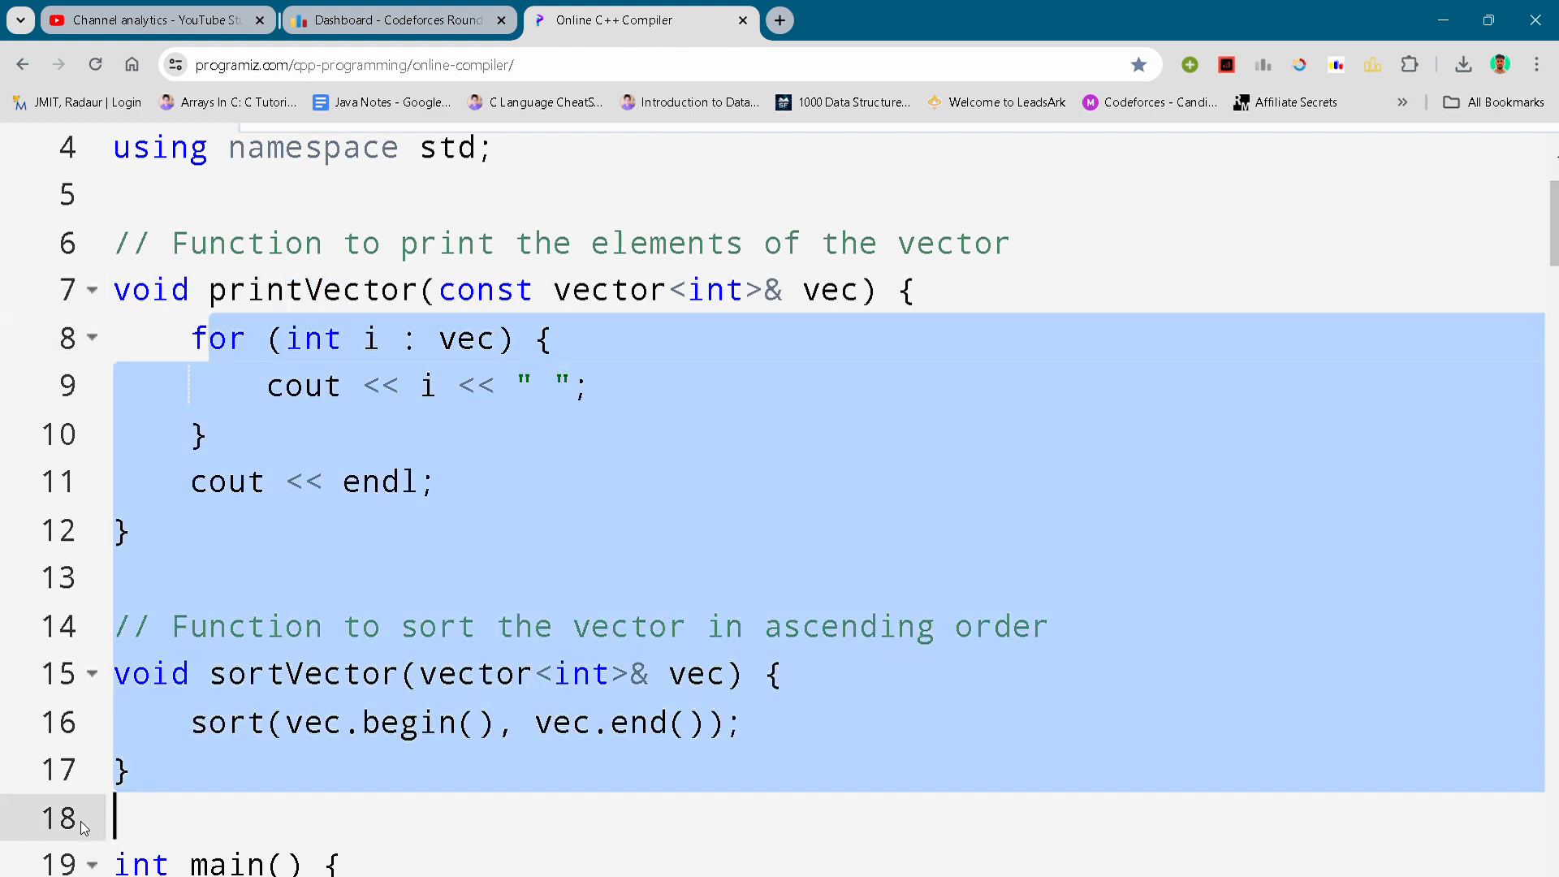
{"action": "scroll", "scroll_direction": "down", "scroll_amount": 3}
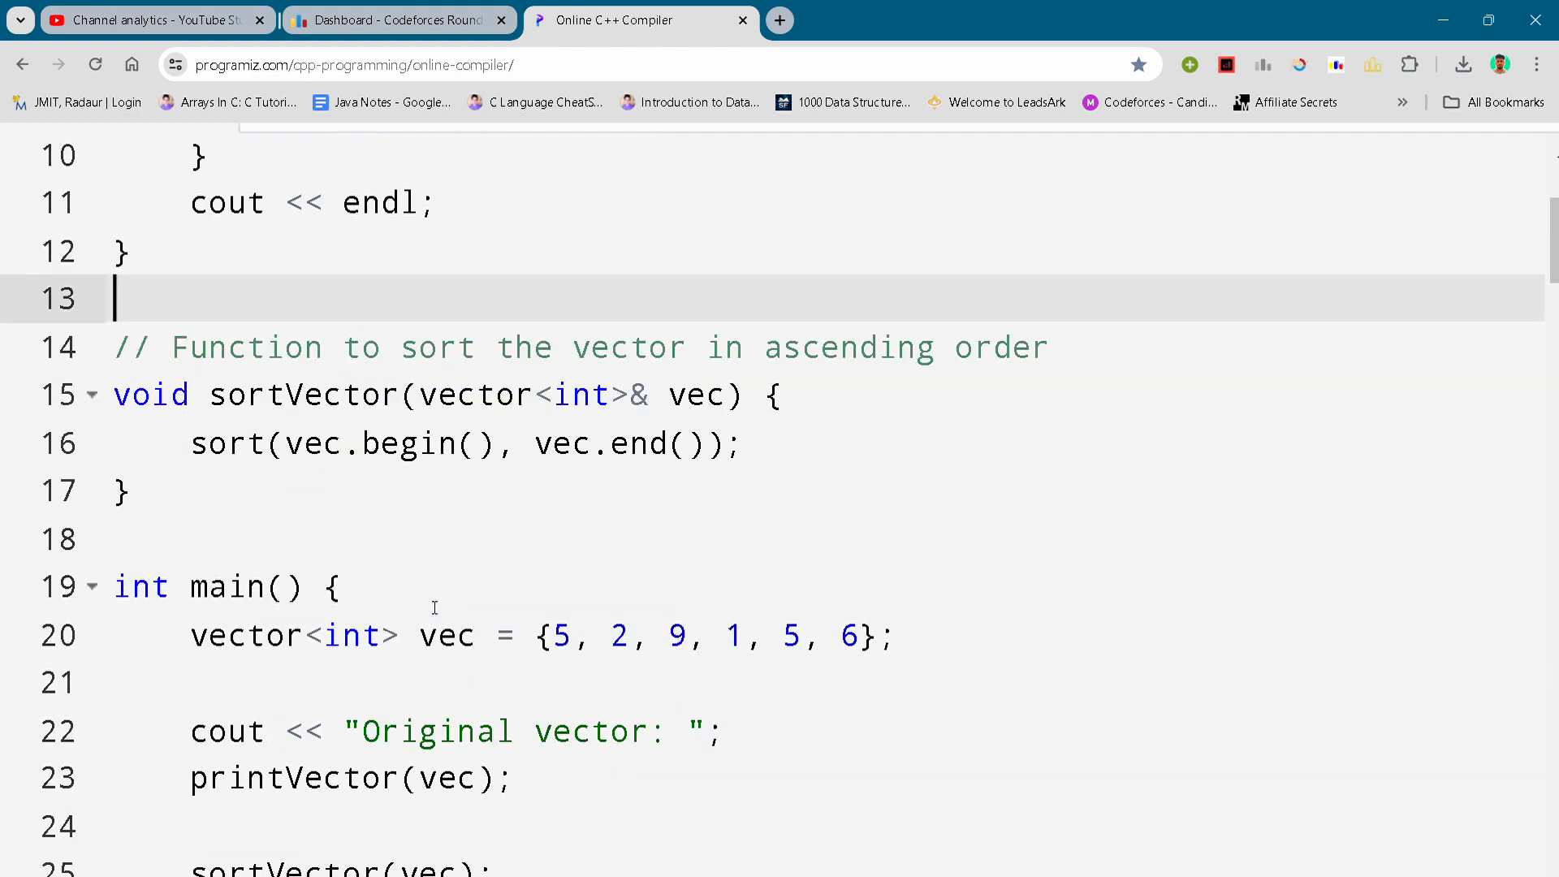
{"action": "left_click", "coordinate": [481, 635]}
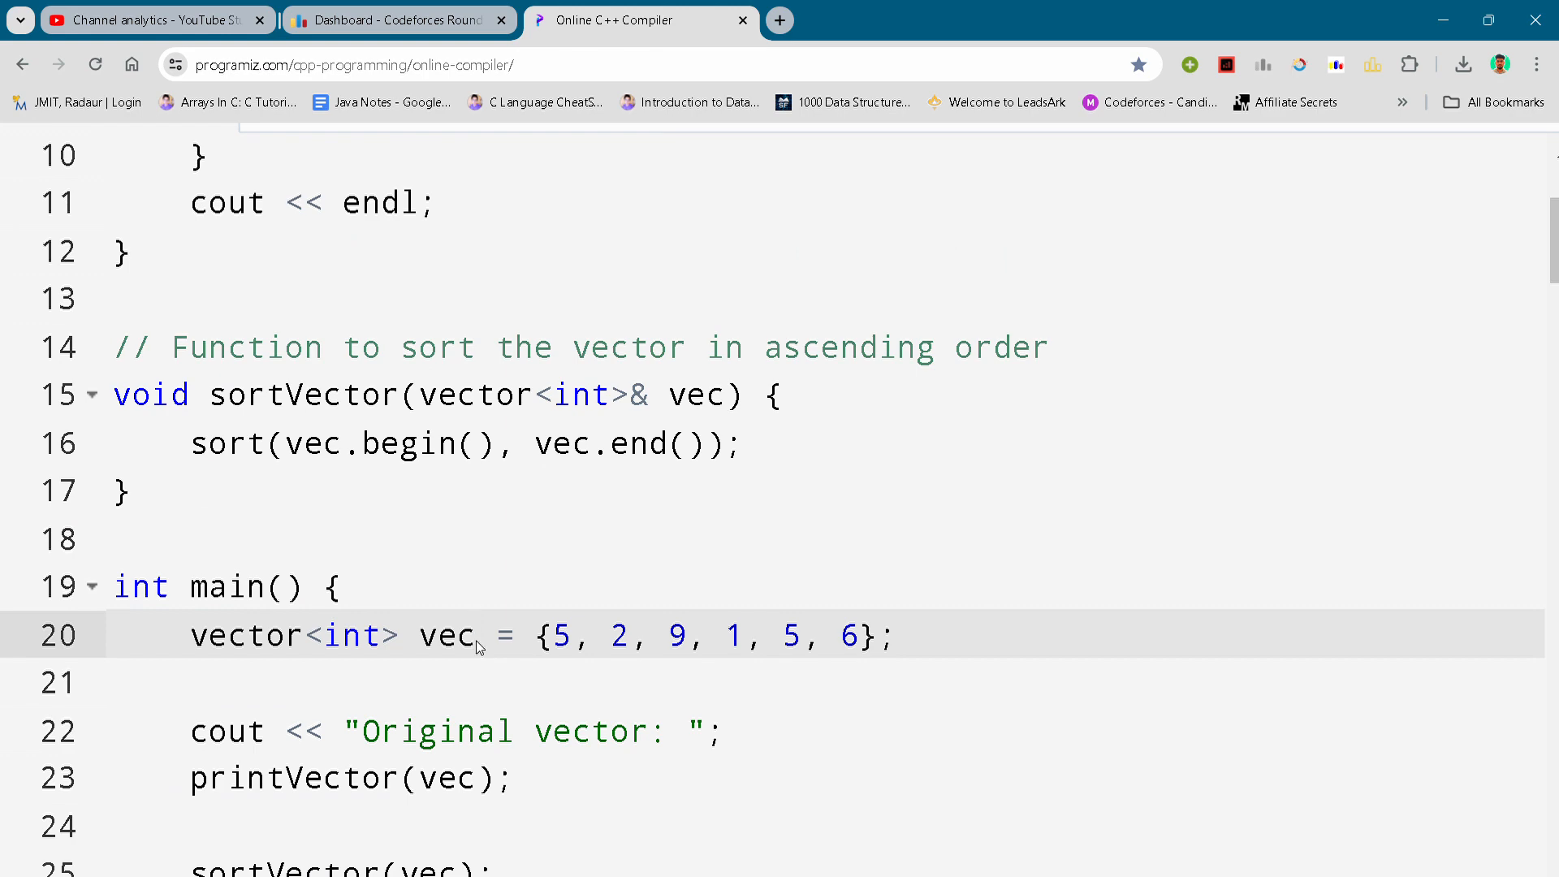
{"action": "scroll", "scroll_direction": "down", "scroll_amount": 3}
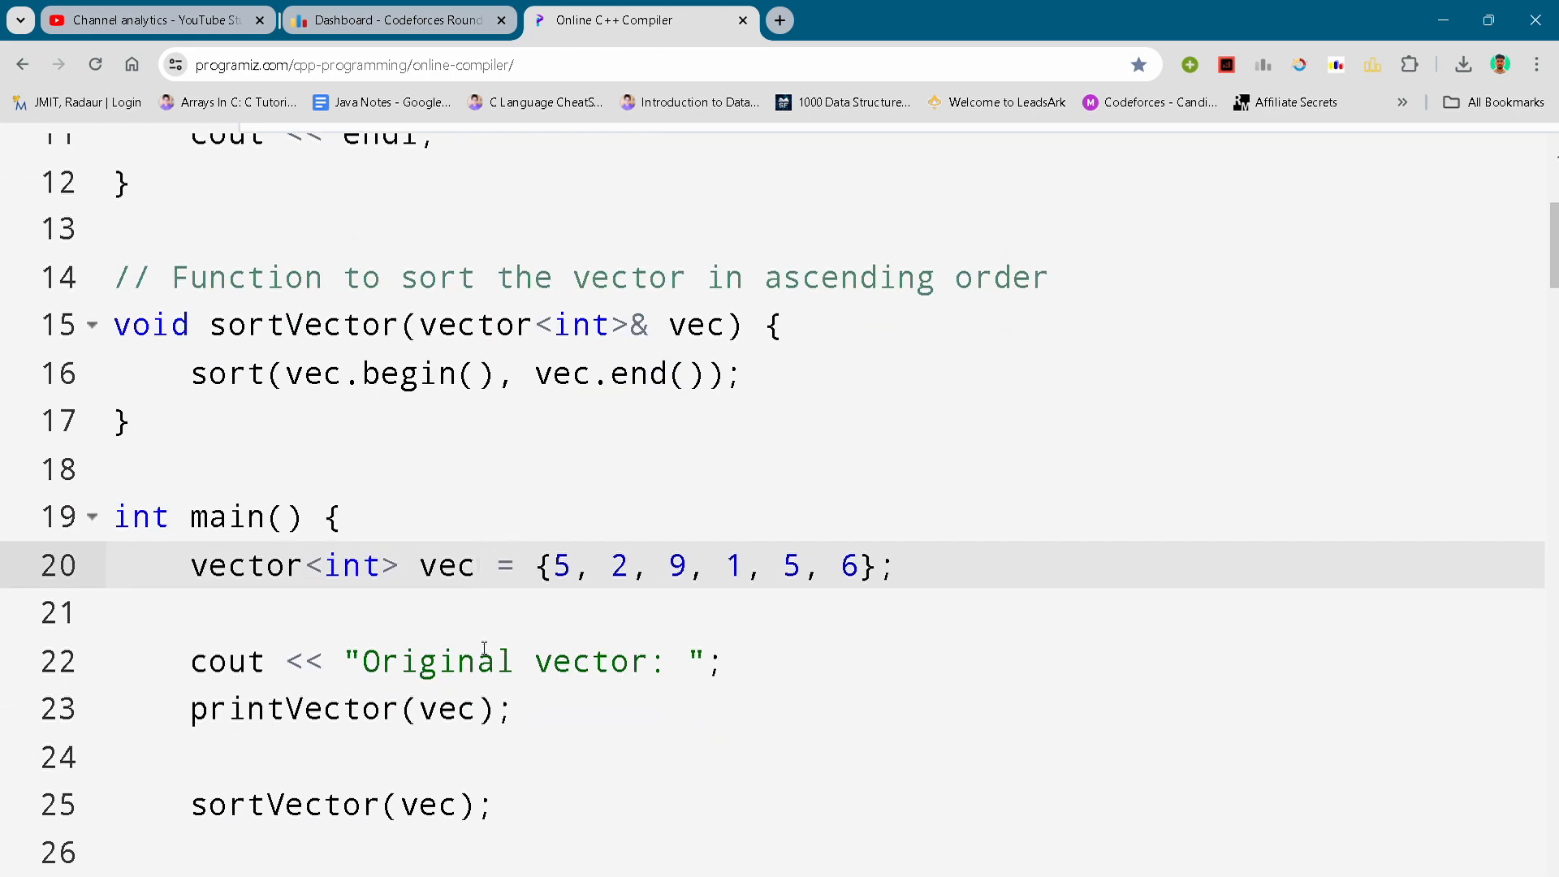